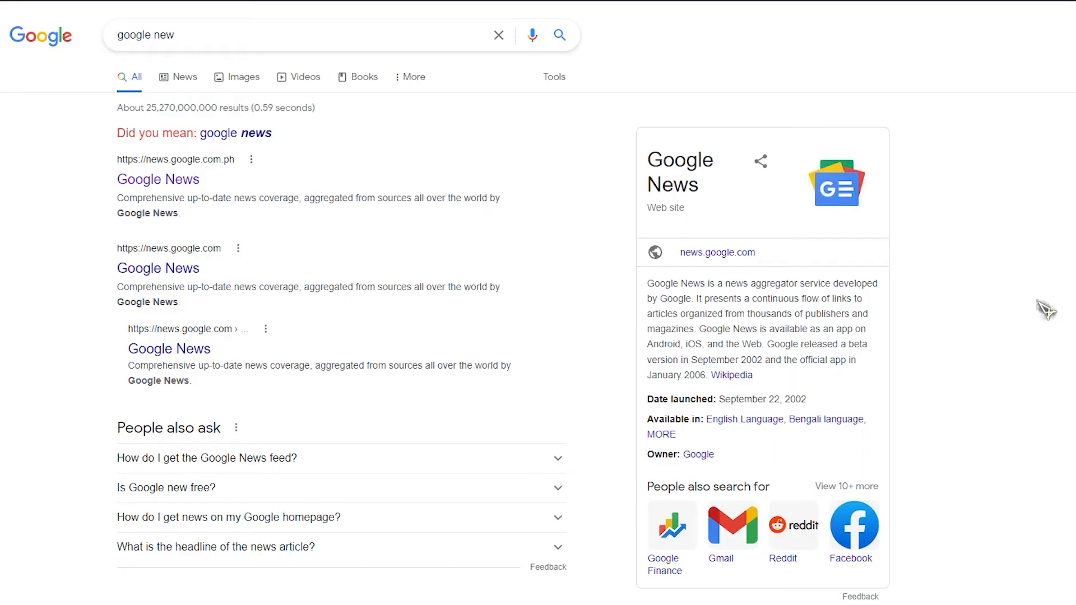
Step: Scroll the 'google new' search results and open the Headlines - Google News result
scroll(down, 3)
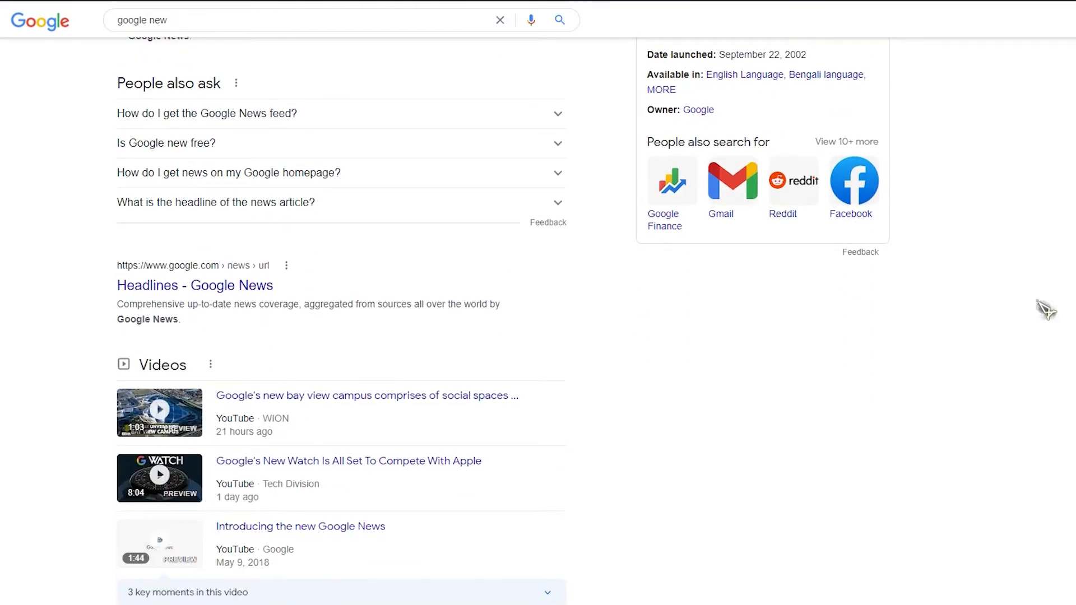
scroll(down, 3)
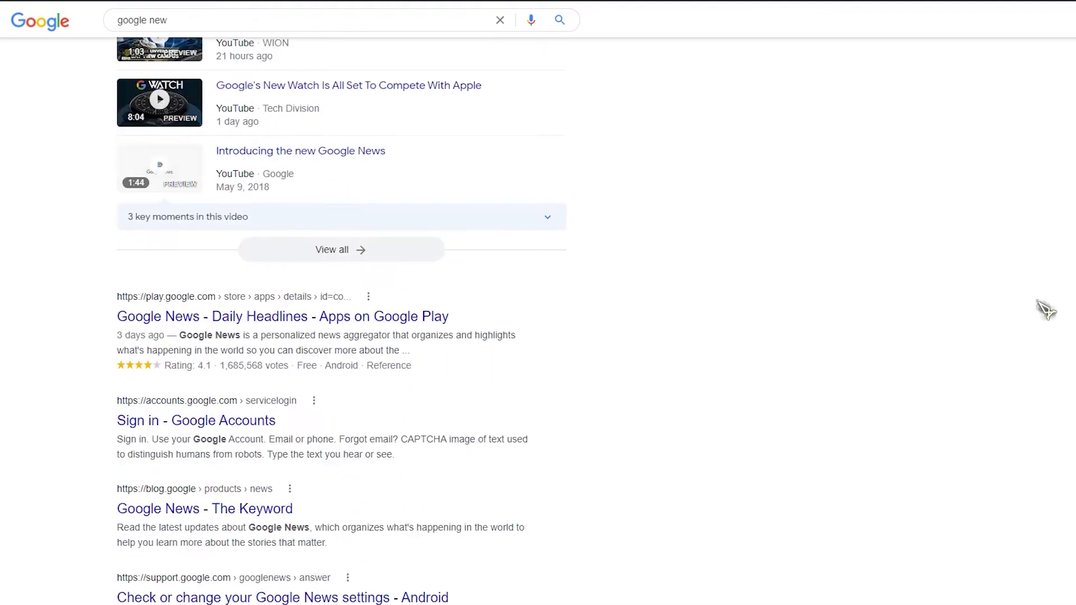
scroll(up, 3)
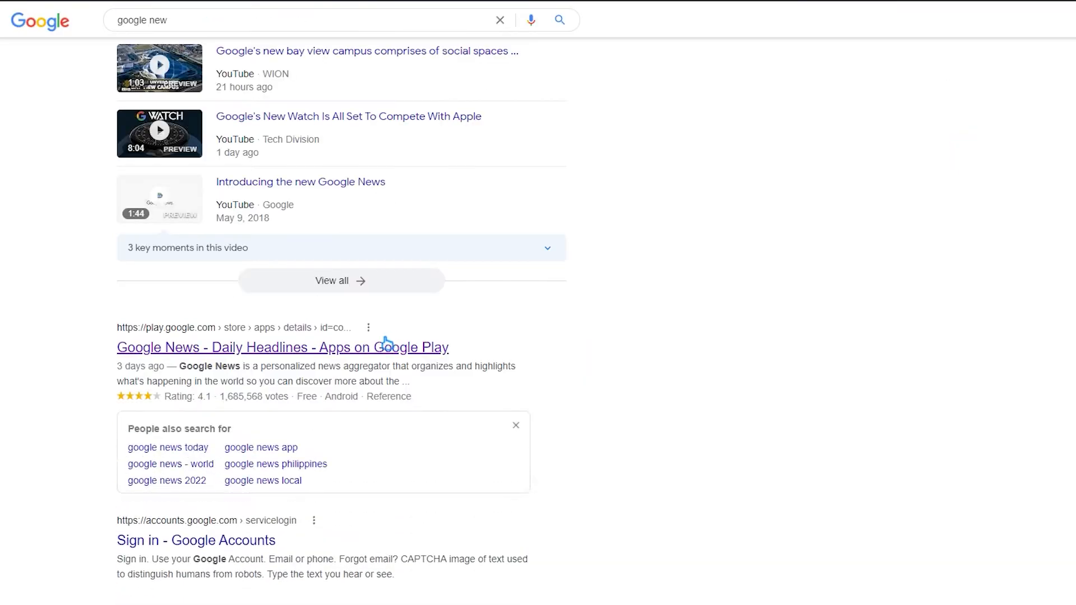
scroll(up, 3)
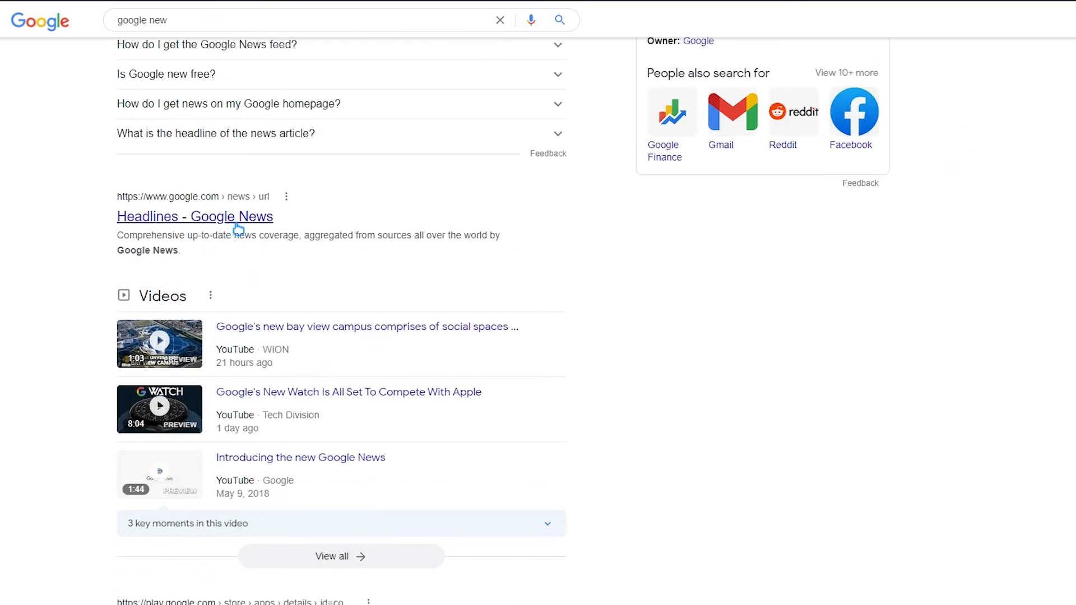
click(194, 216)
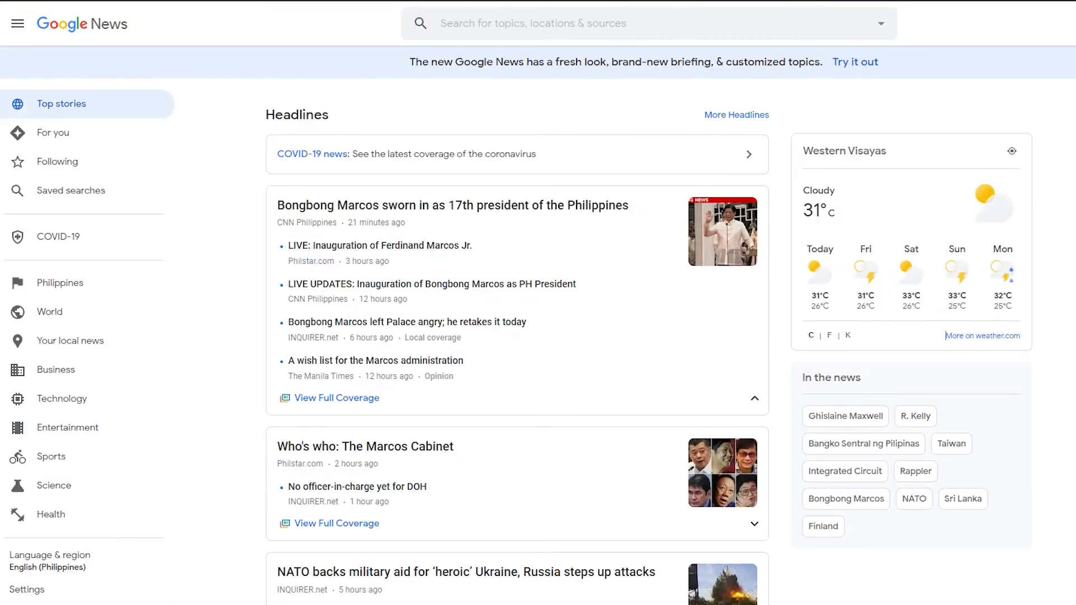
Step: Skim the Top stories headlines, browse the World news section, and bring up Start
scroll(down, 3)
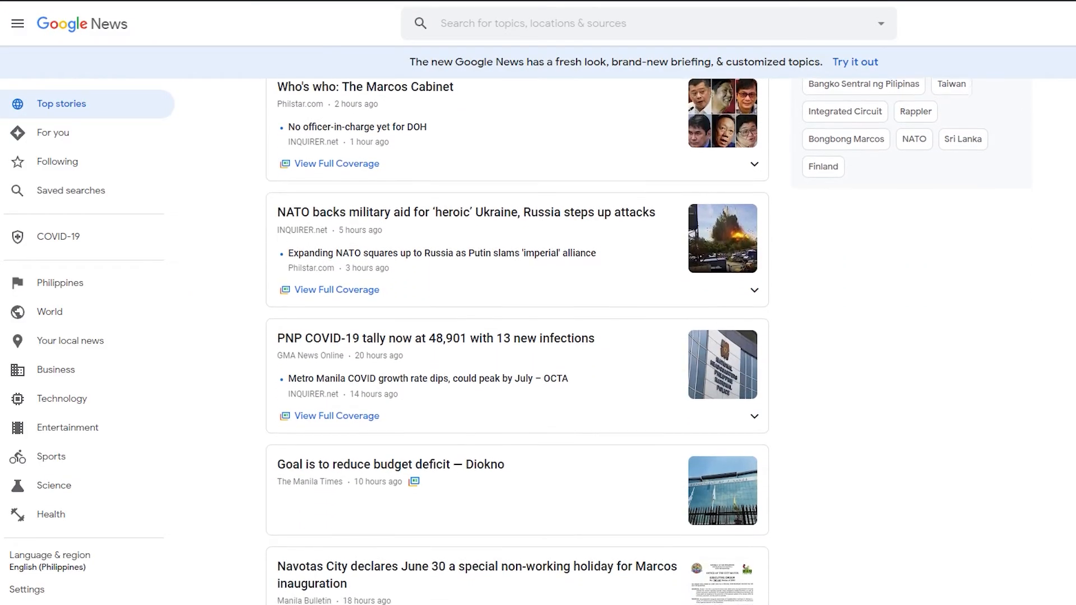
scroll(down, 3)
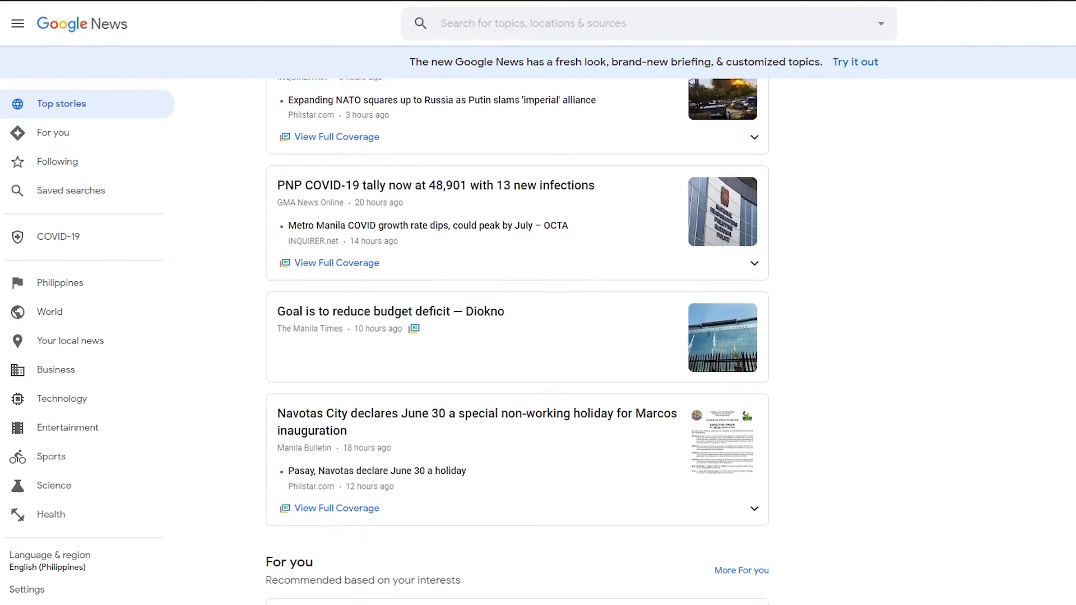
scroll(down, 3)
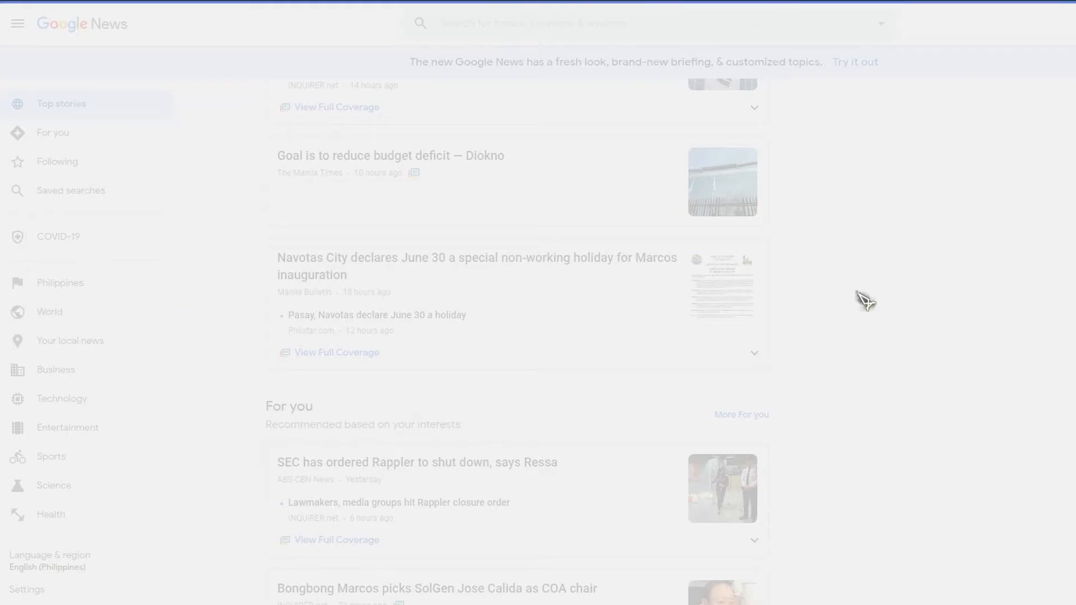
click(49, 312)
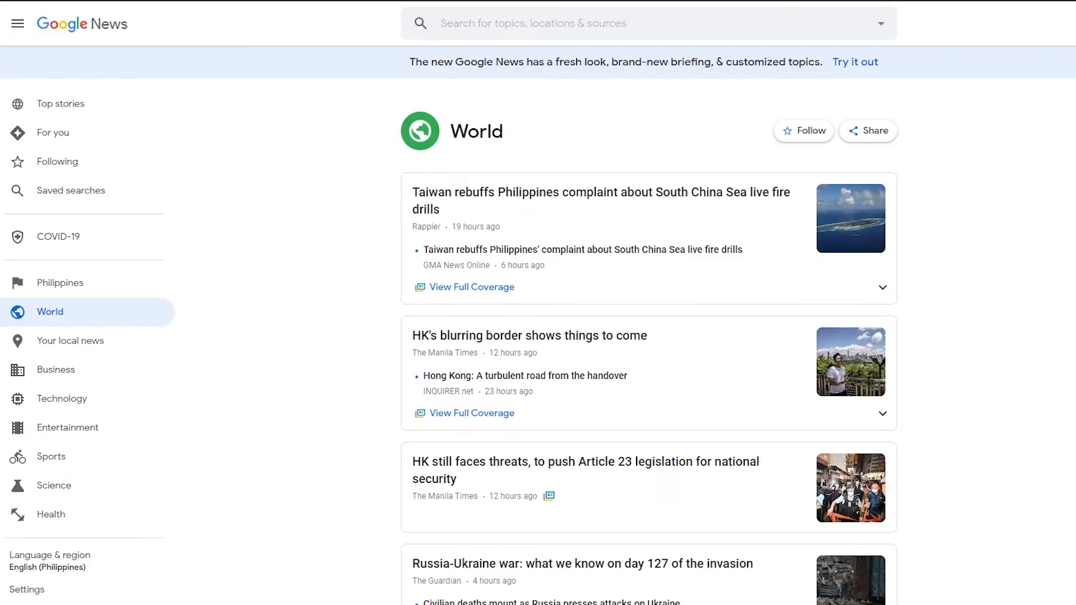
scroll(down, 3)
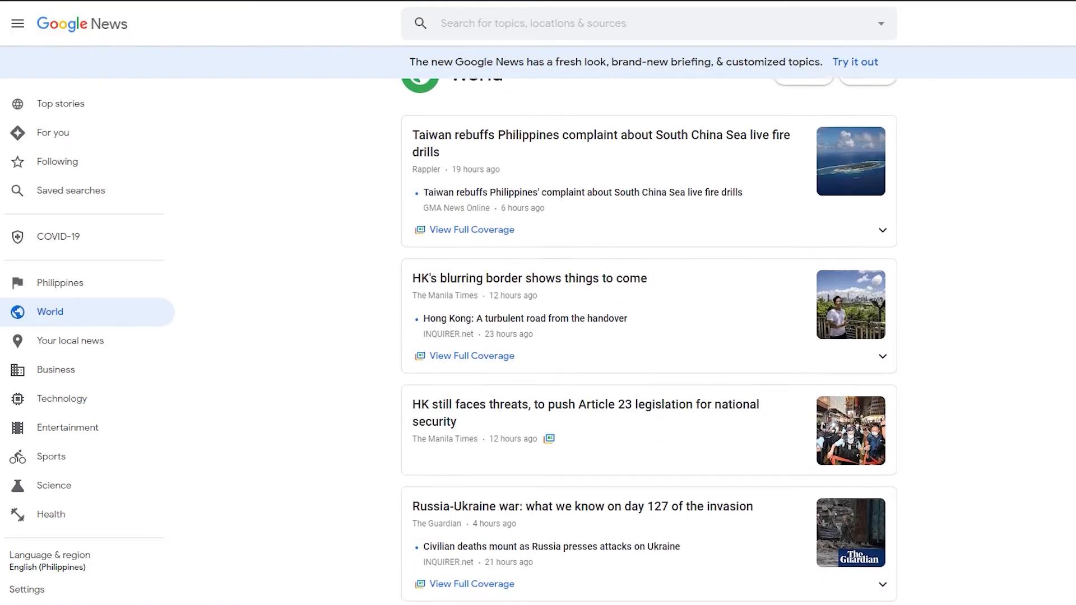
click(10, 597)
text(windows f)
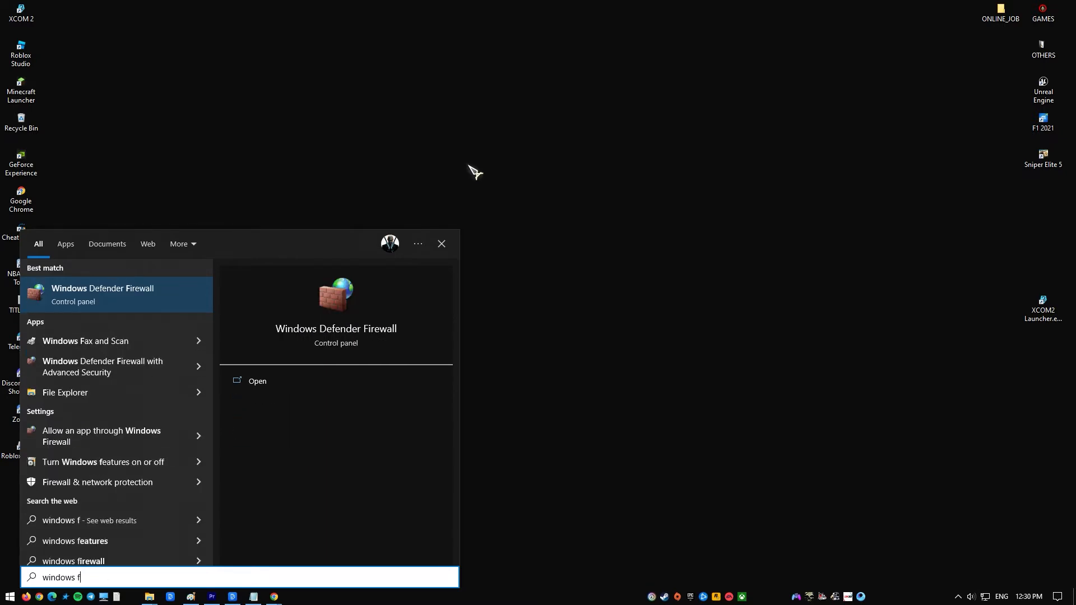
Step: Search for 'windows firewall' and launch the Windows Defender Firewall control panel
text(irewall)
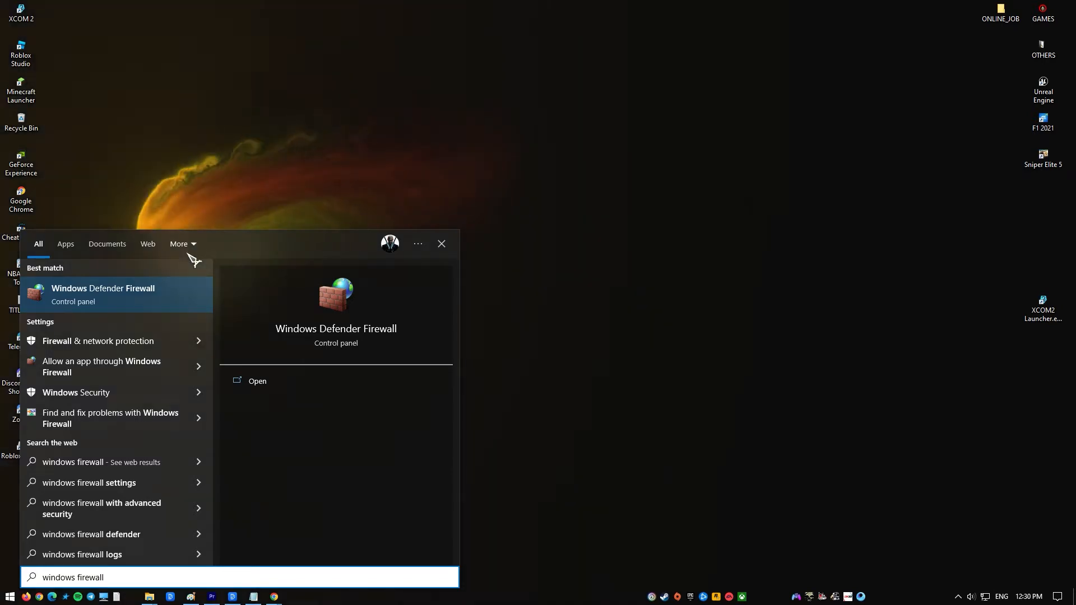
click(256, 381)
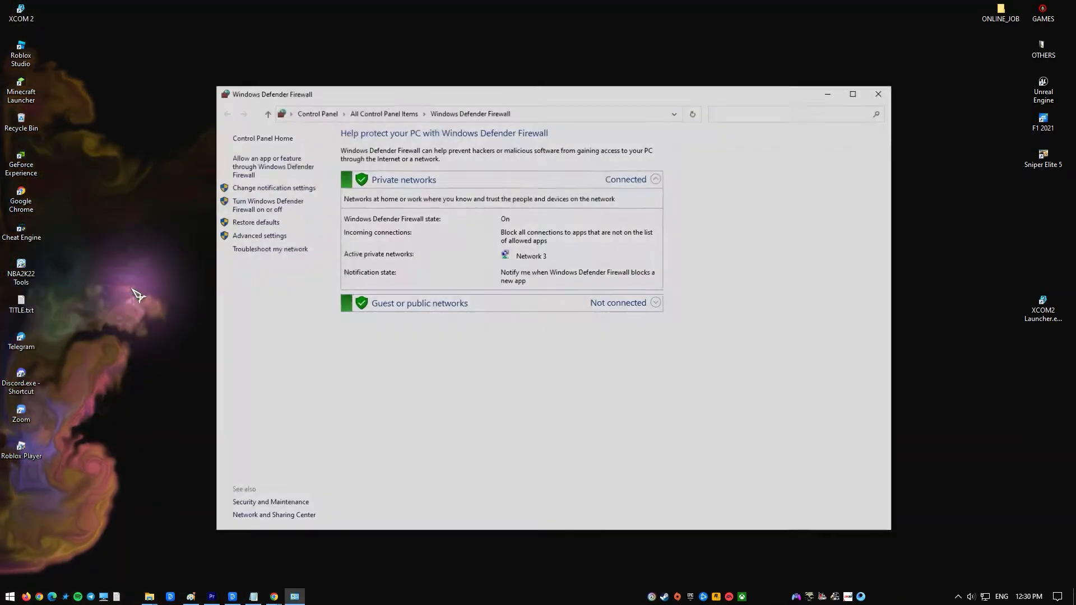
Step: Show the list of apps allowed through Windows Defender Firewall
click(853, 94)
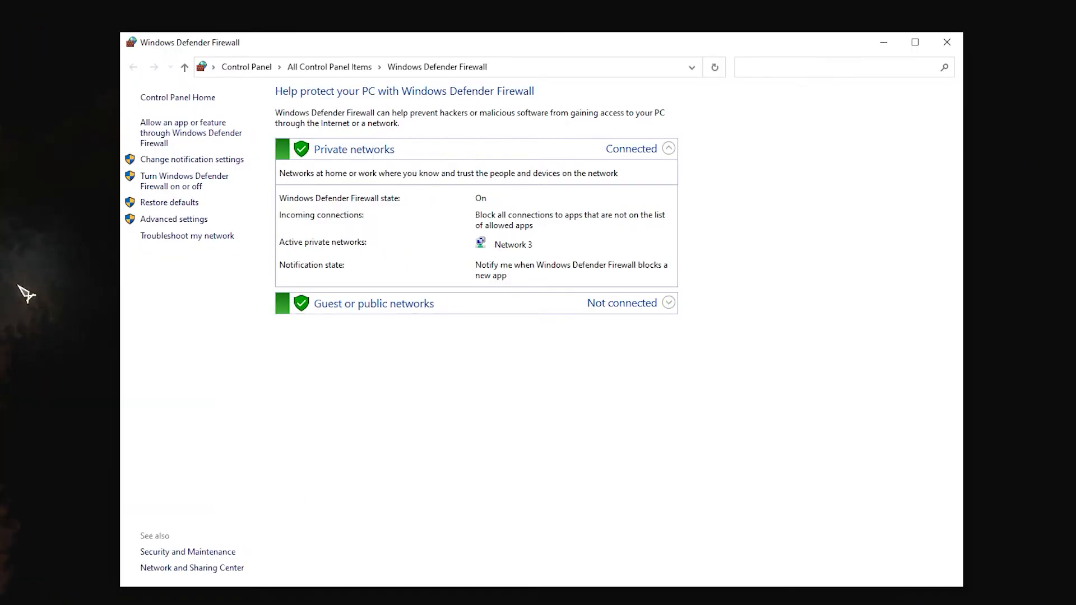
mouse_move(257, 183)
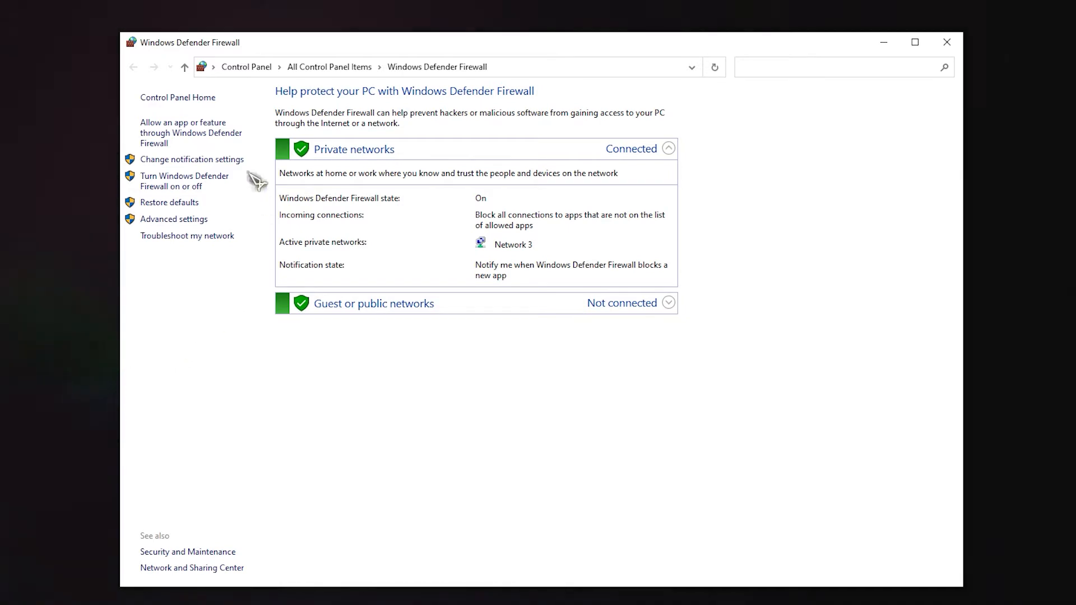
click(191, 133)
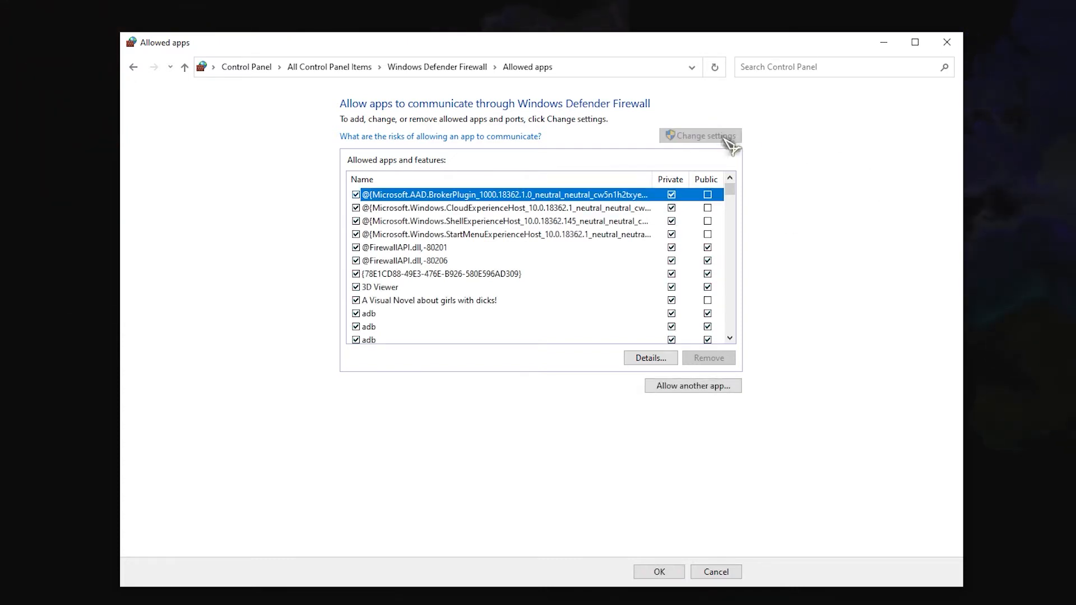
Step: Browse to Program Files\Google\Chrome\Application and pick chrome.exe as the app to allow
click(693, 385)
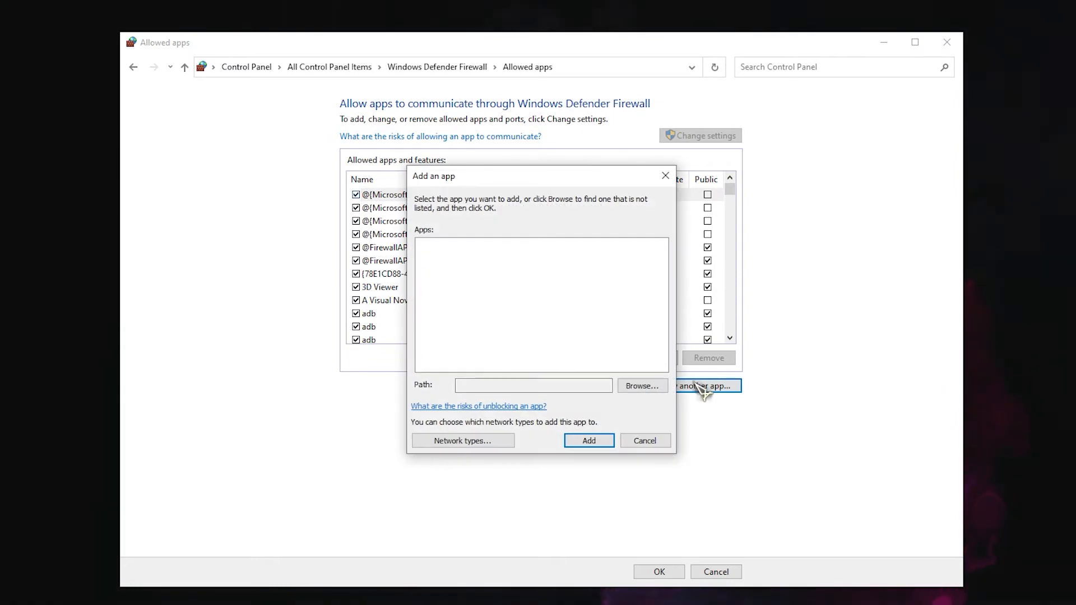
click(642, 385)
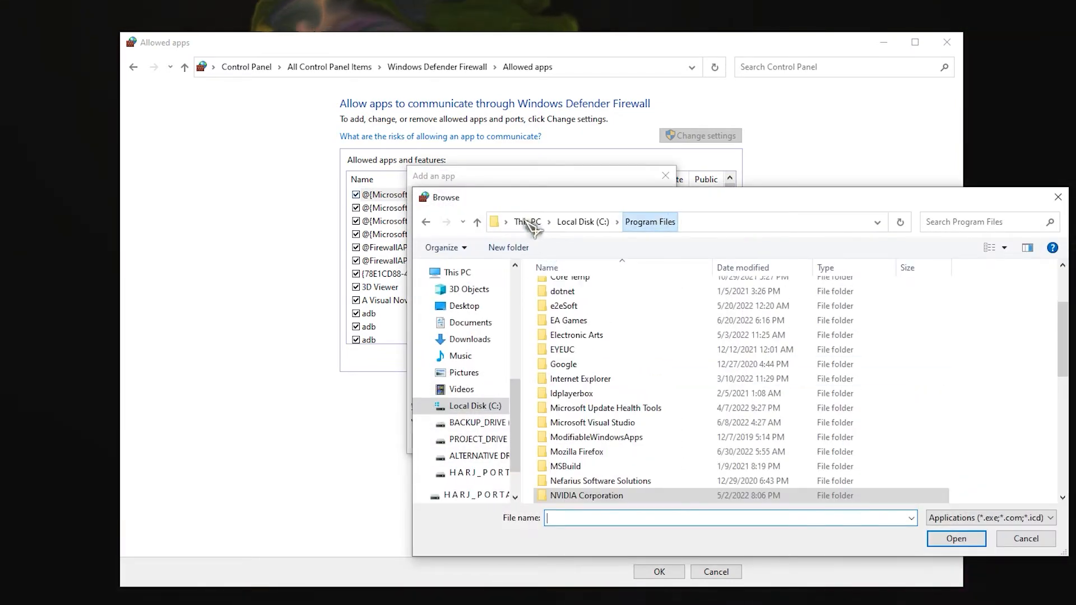
double_click(562, 364)
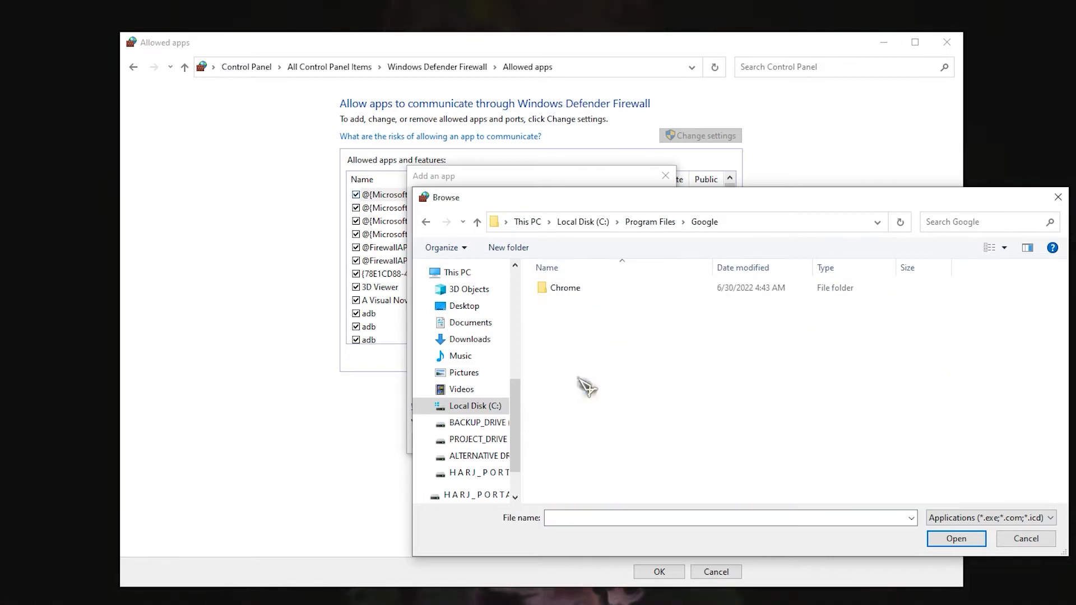
double_click(564, 287)
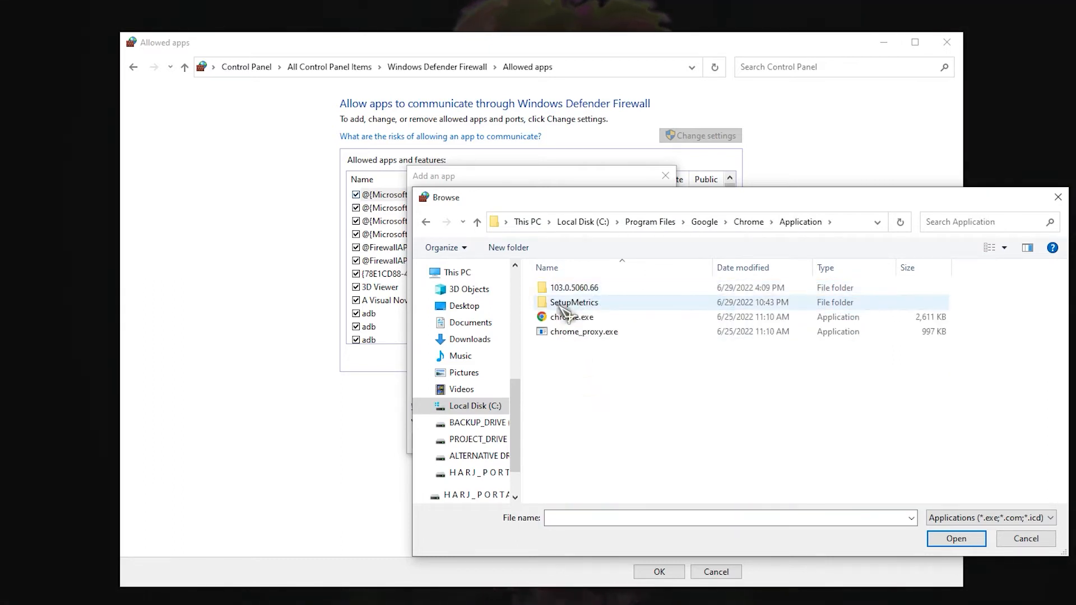
click(955, 539)
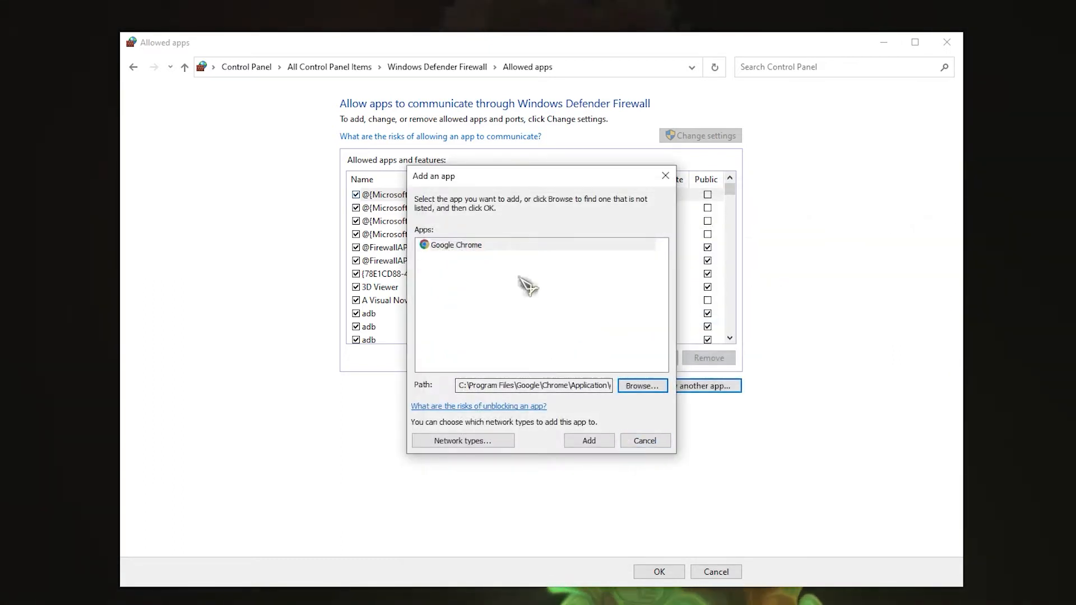
Step: Add Google Chrome with Private and Public checked and confirm with OK
click(588, 441)
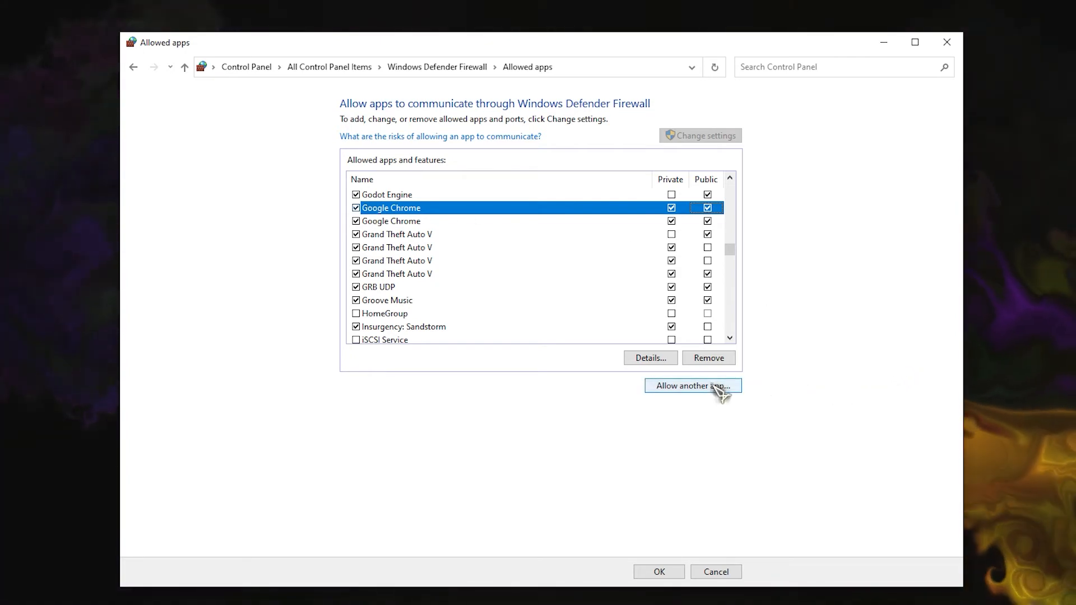
mouse_move(684, 486)
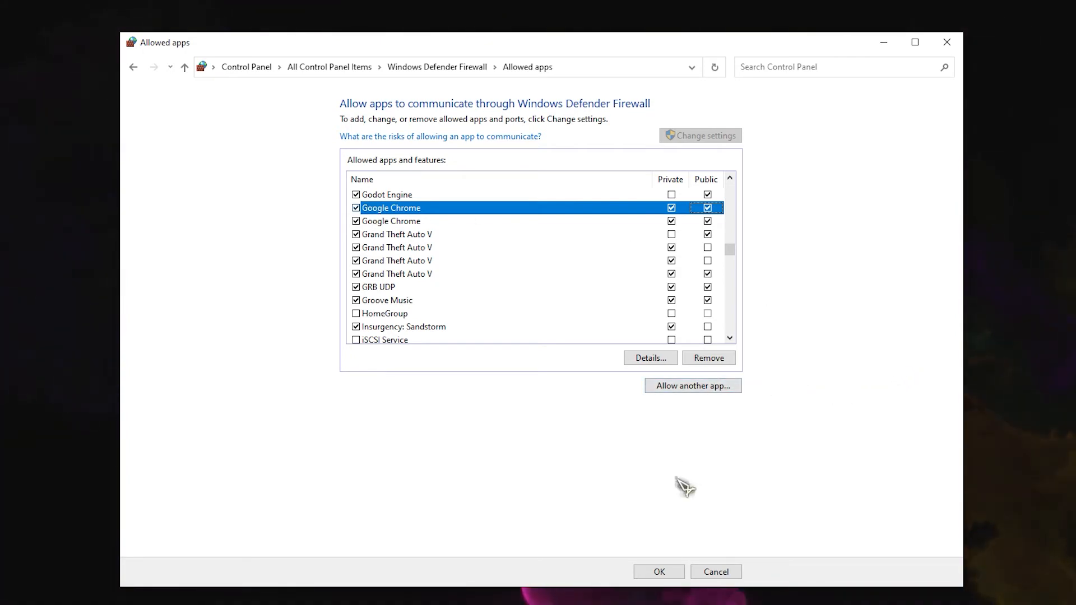
click(716, 572)
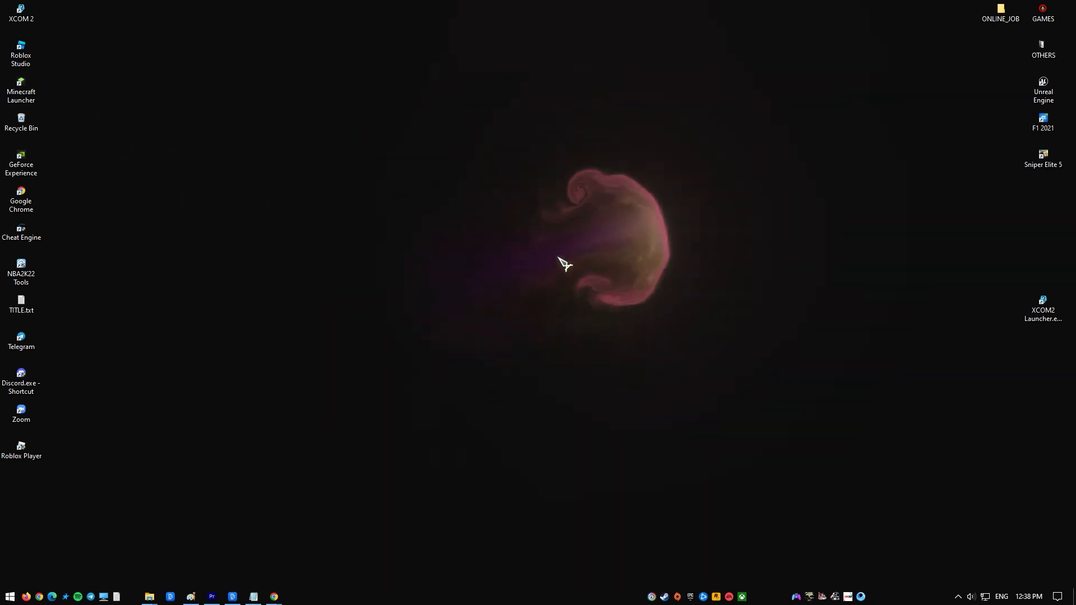
Step: Search the Start menu for 'windows security'
click(9, 597)
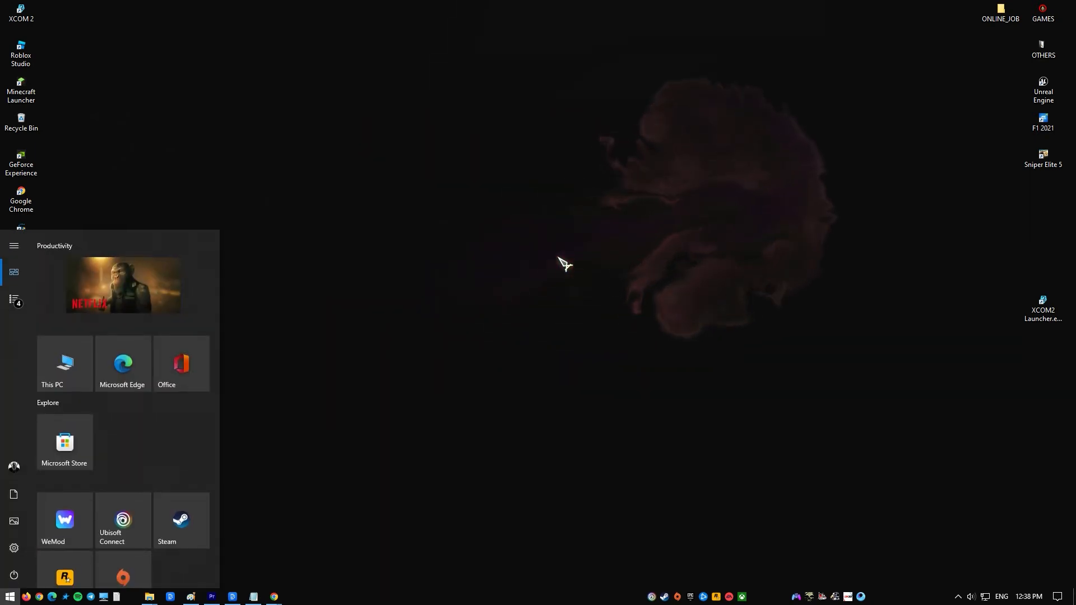
text(windows security)
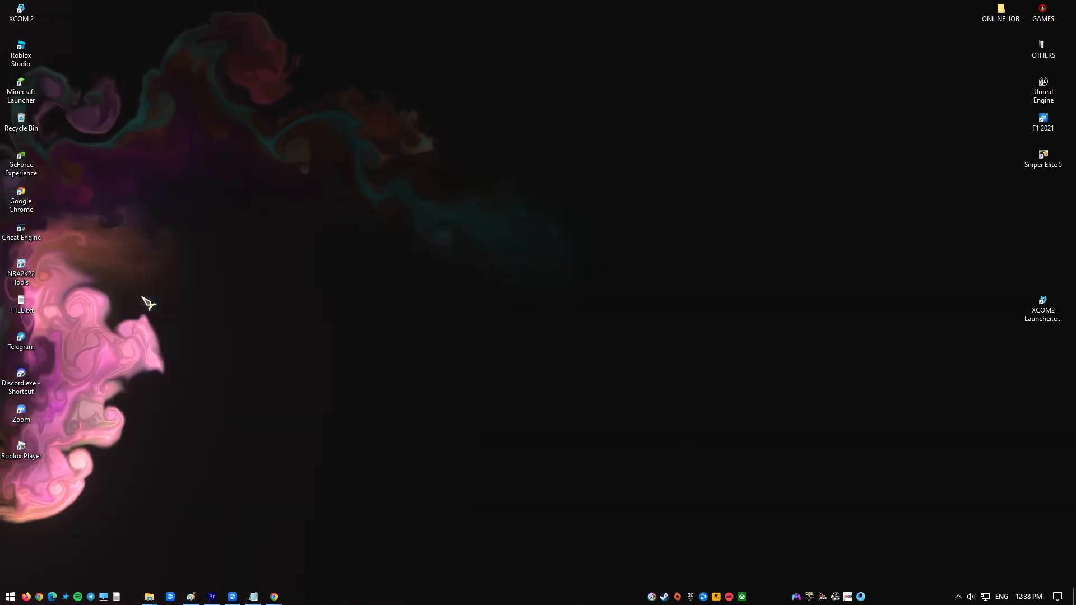
Step: Launch Windows Security and go through Virus & threat protection settings to Add or remove exclusions
click(294, 596)
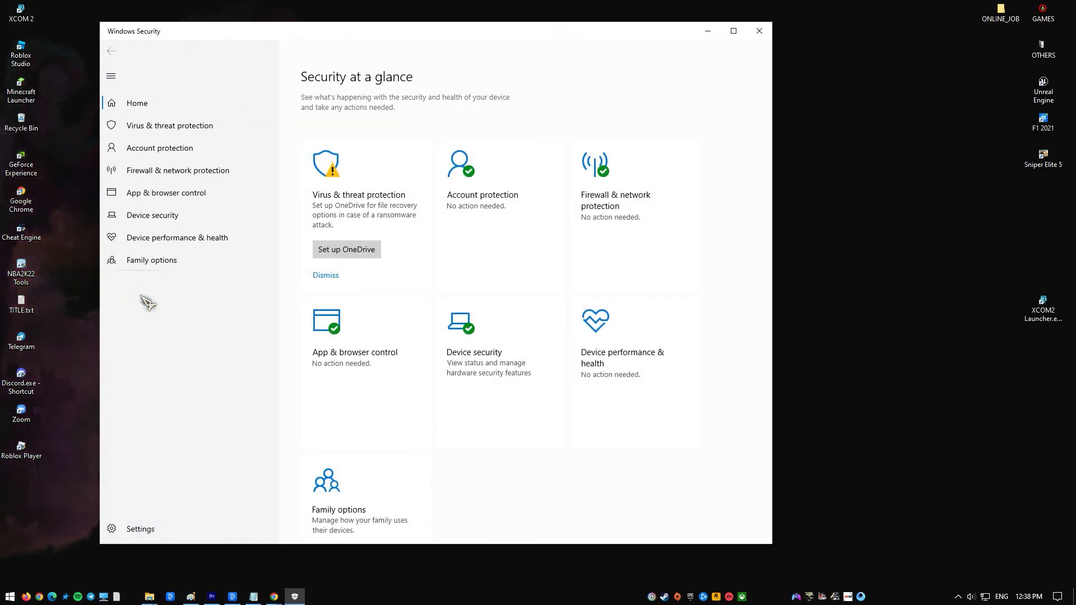
click(169, 125)
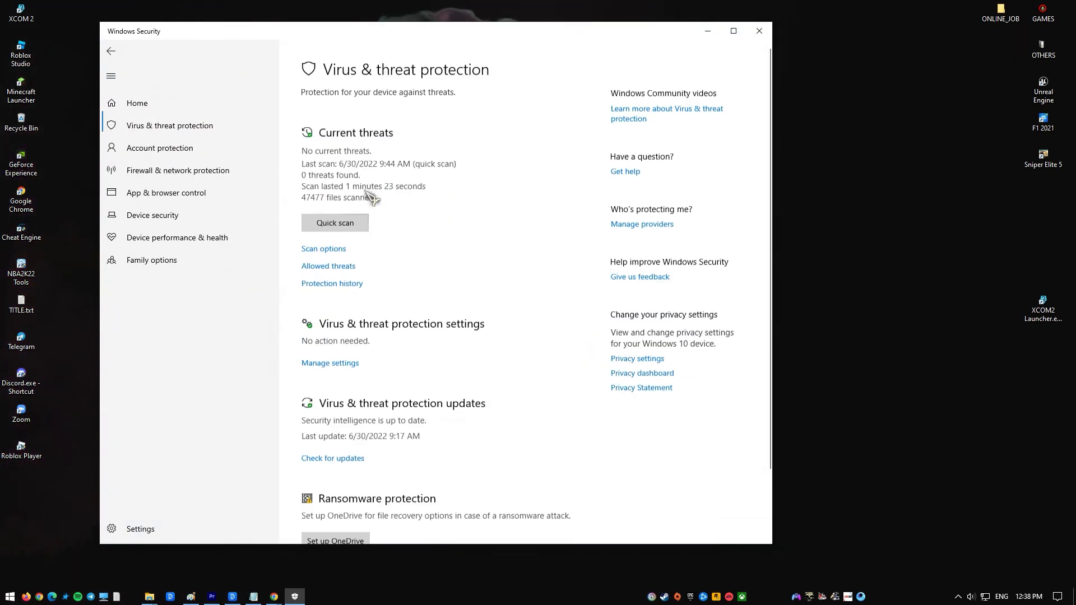
scroll(up, 3)
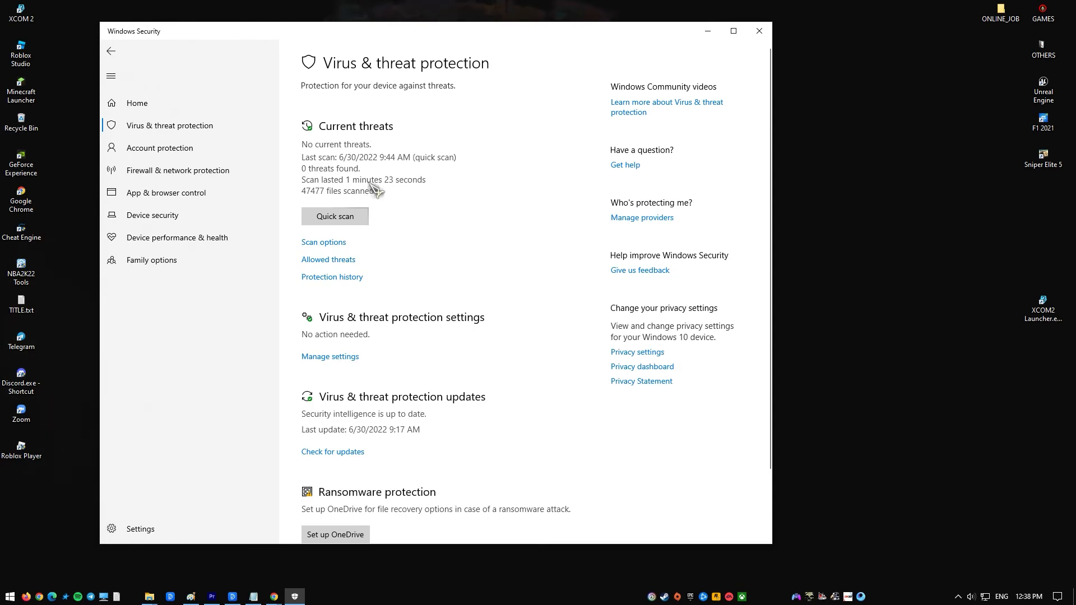
mouse_move(331, 361)
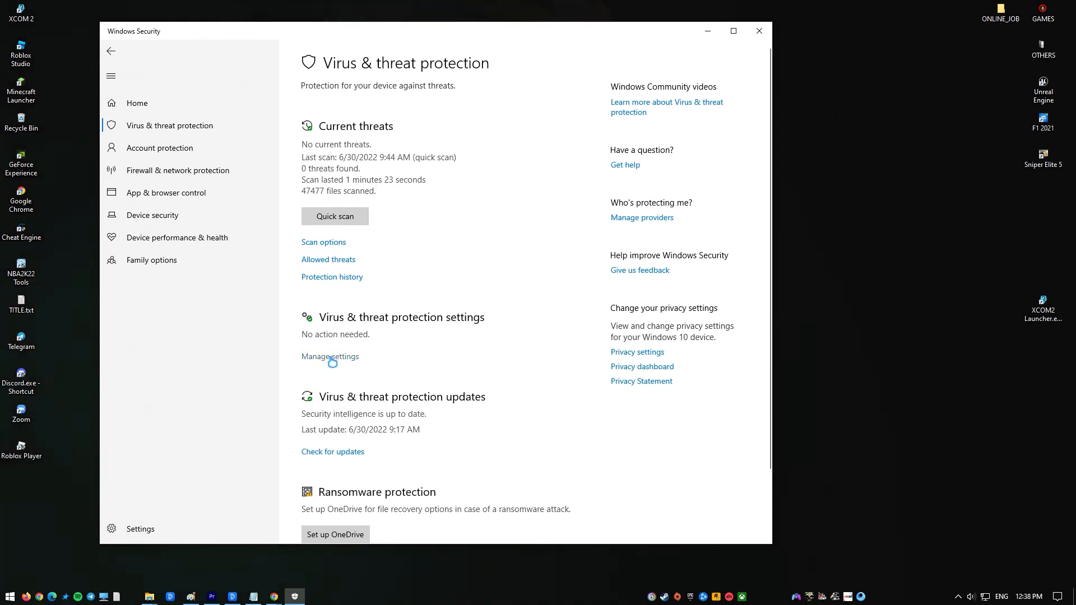
click(330, 357)
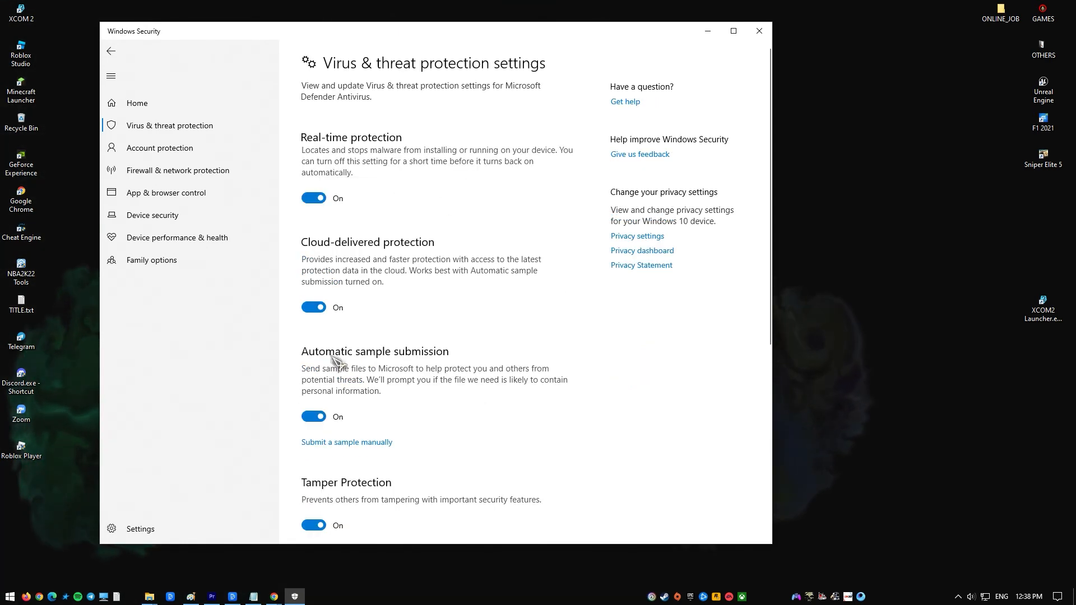
scroll(down, 3)
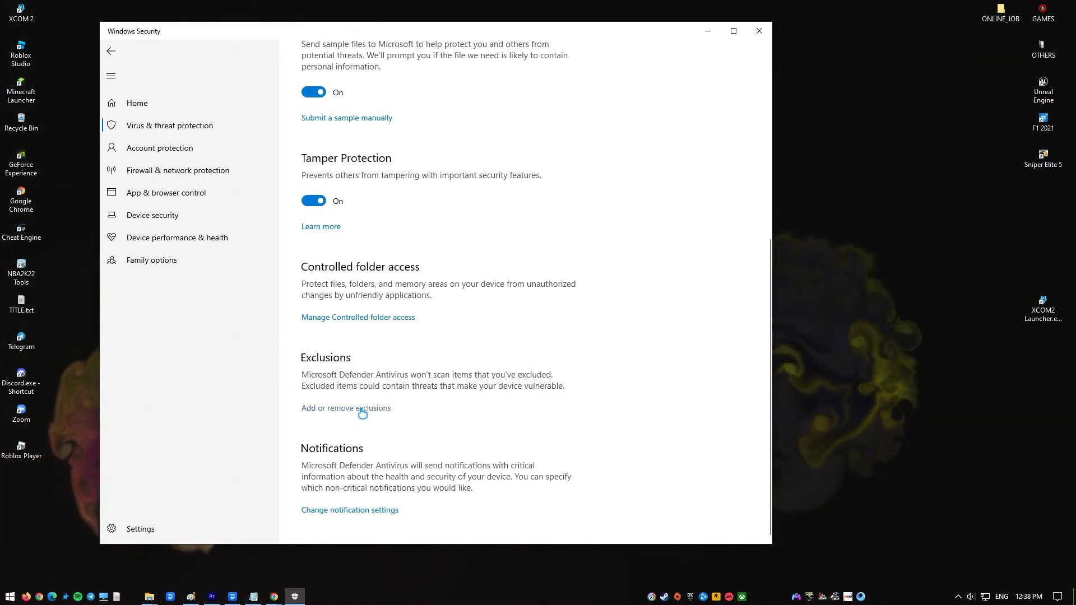
click(346, 408)
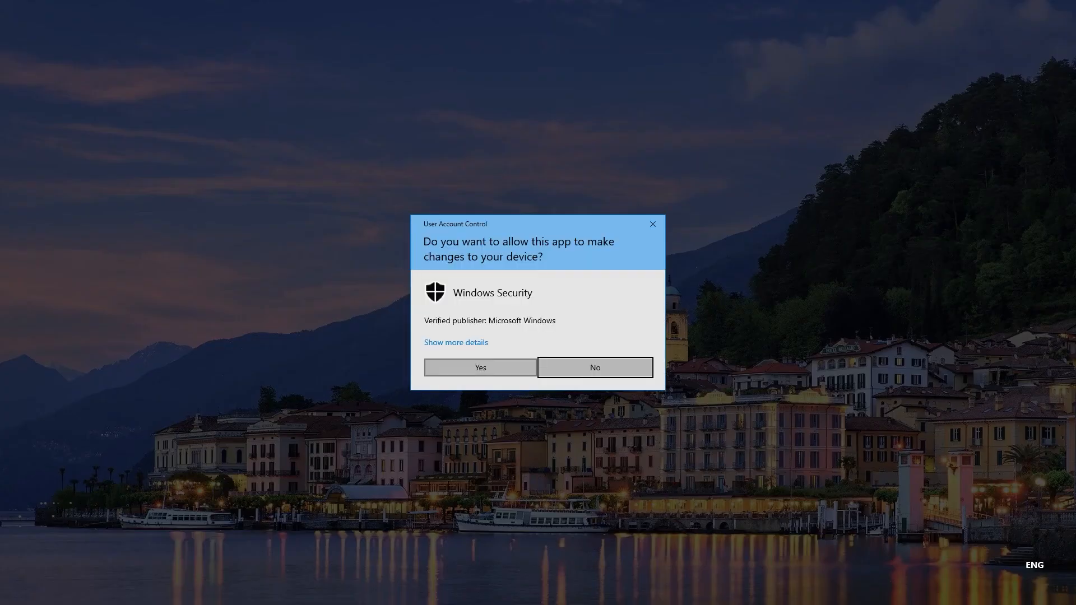
Step: Approve the User Account Control prompt and show the Add an exclusion type menu
click(480, 368)
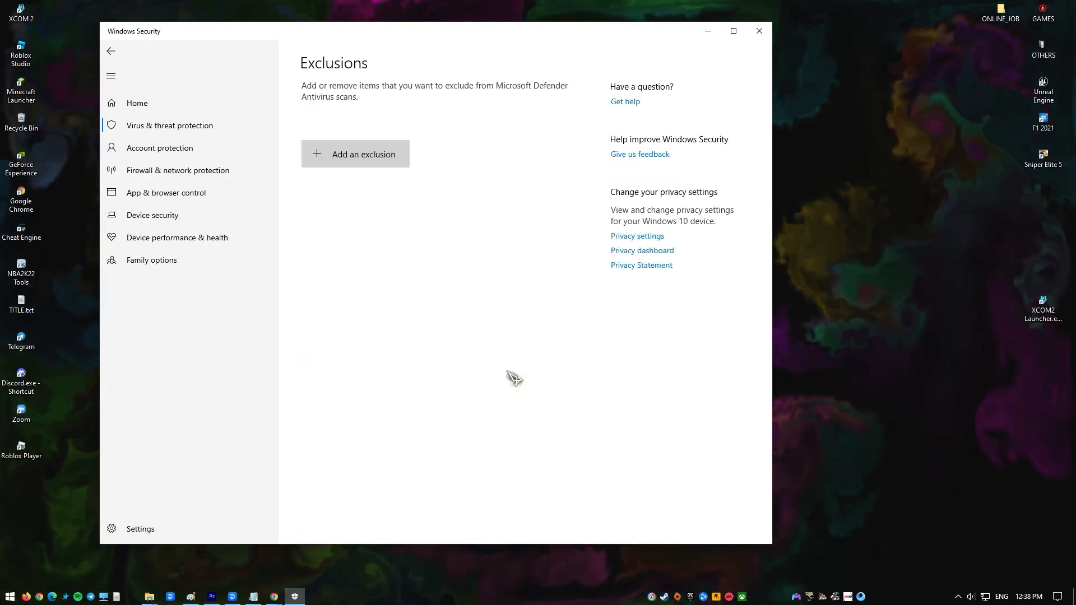
click(364, 154)
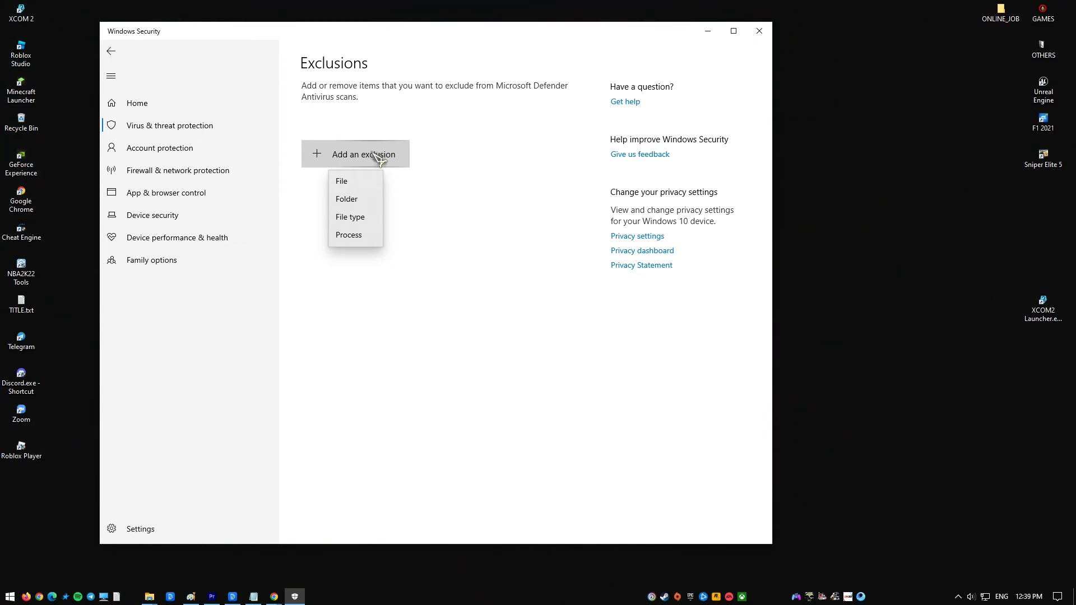
mouse_move(375, 209)
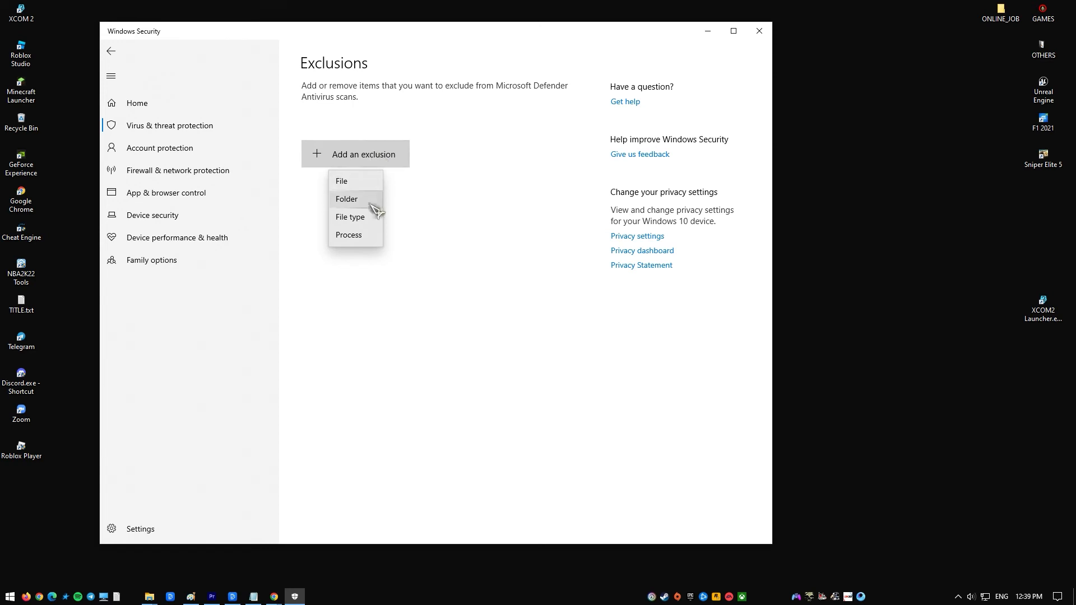
Step: Choose a Folder exclusion and select C:\Program Files\Google\Chrome
click(347, 199)
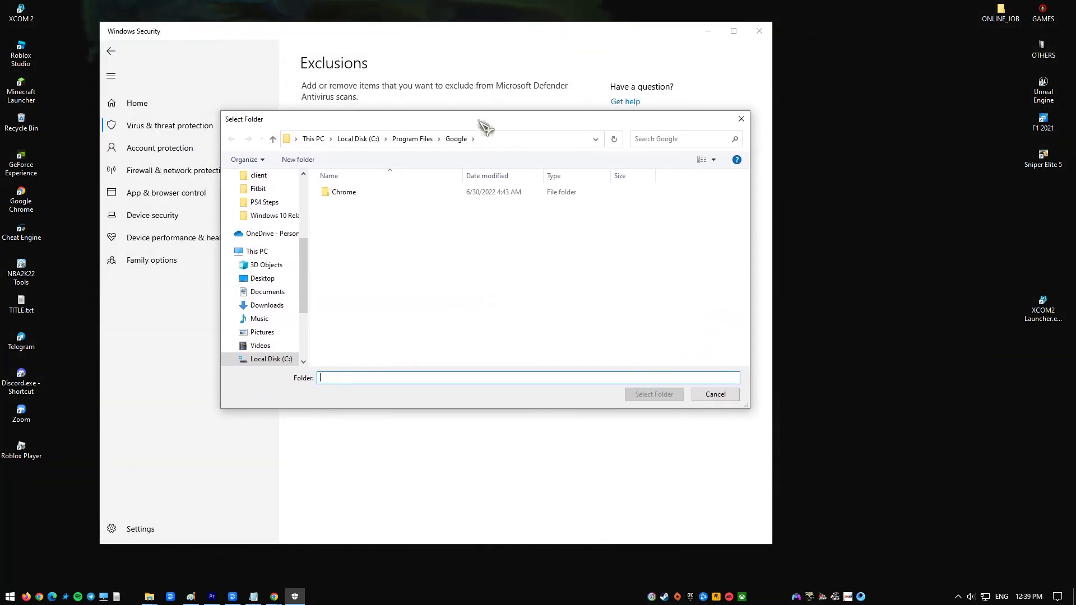
click(343, 193)
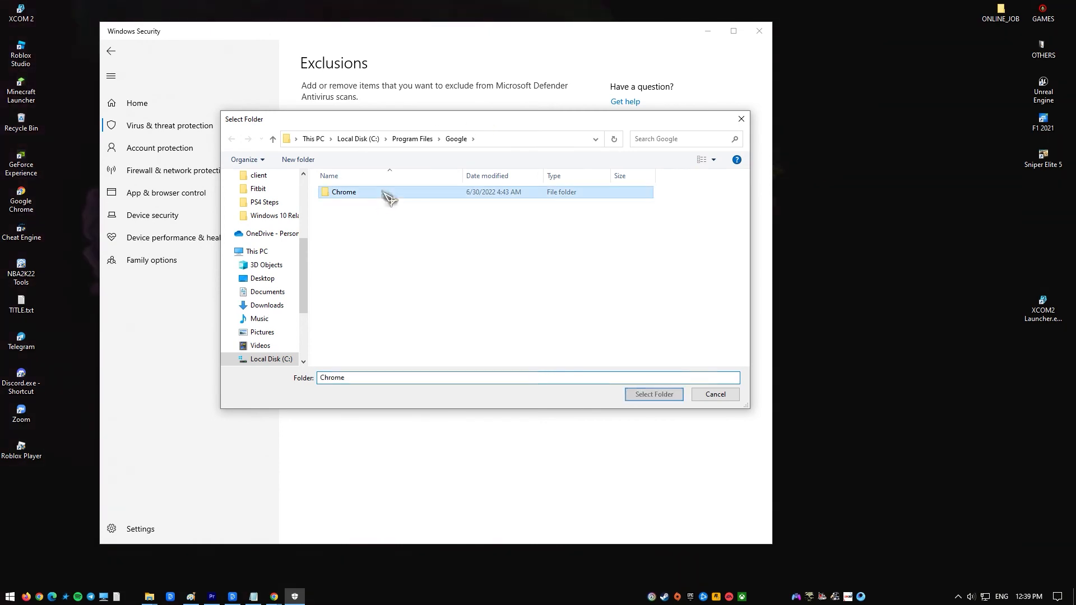
mouse_move(653, 394)
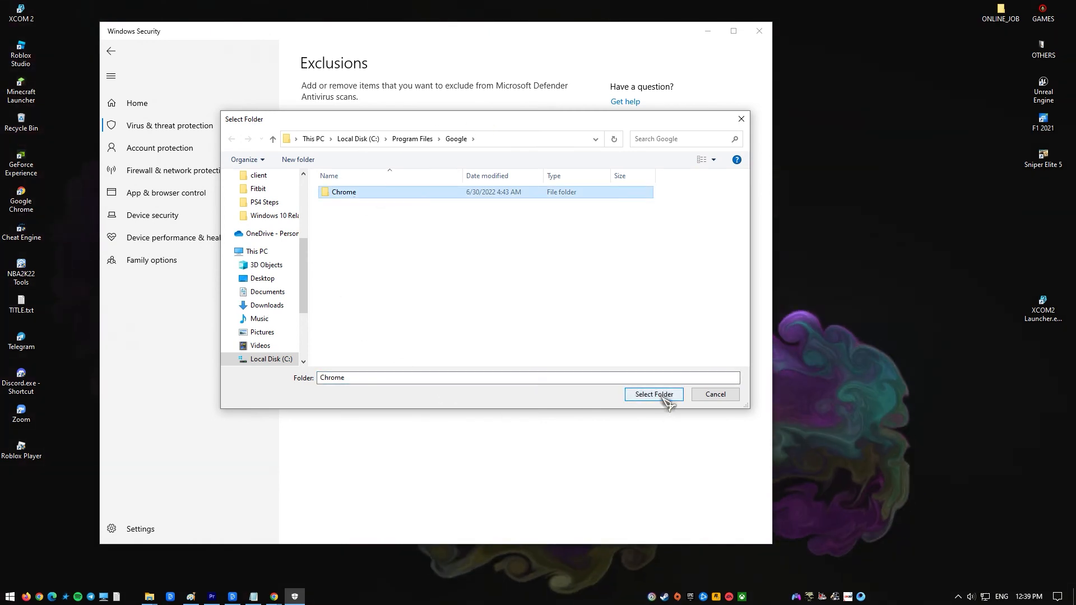
click(653, 394)
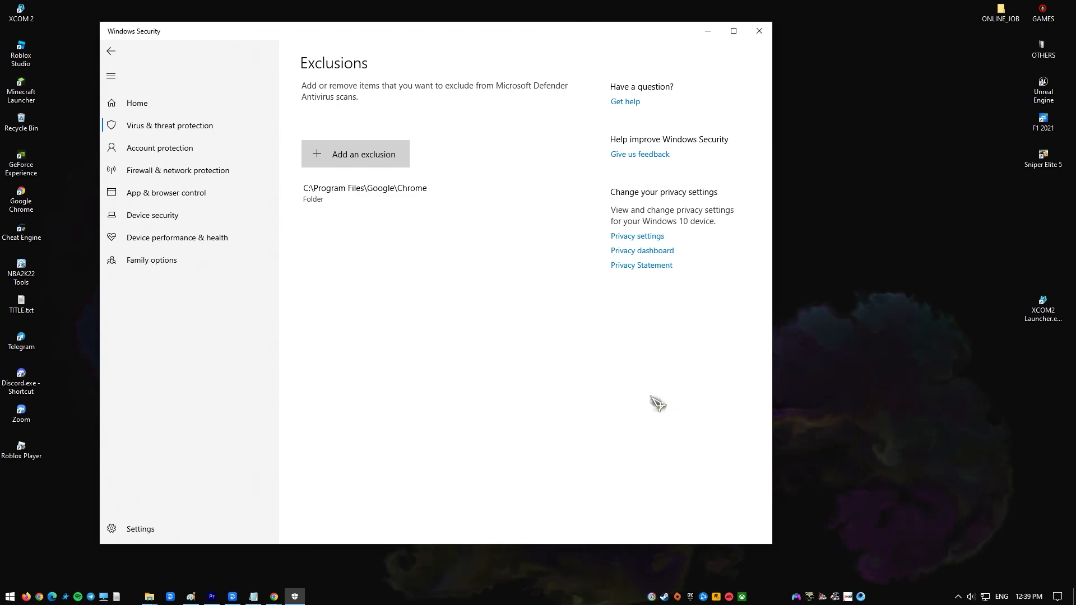
mouse_move(361, 325)
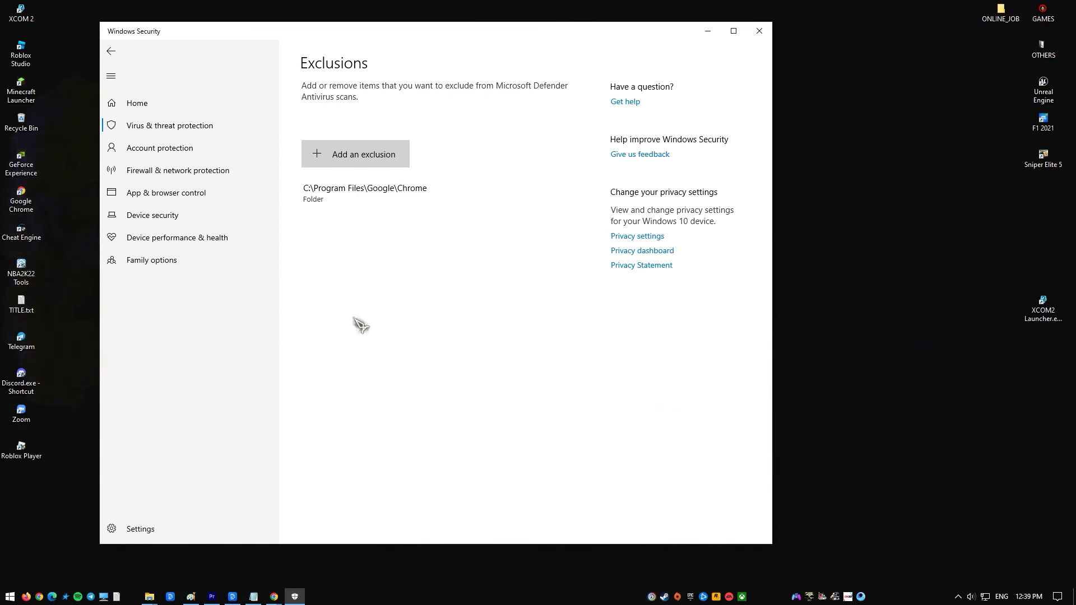
mouse_move(579, 245)
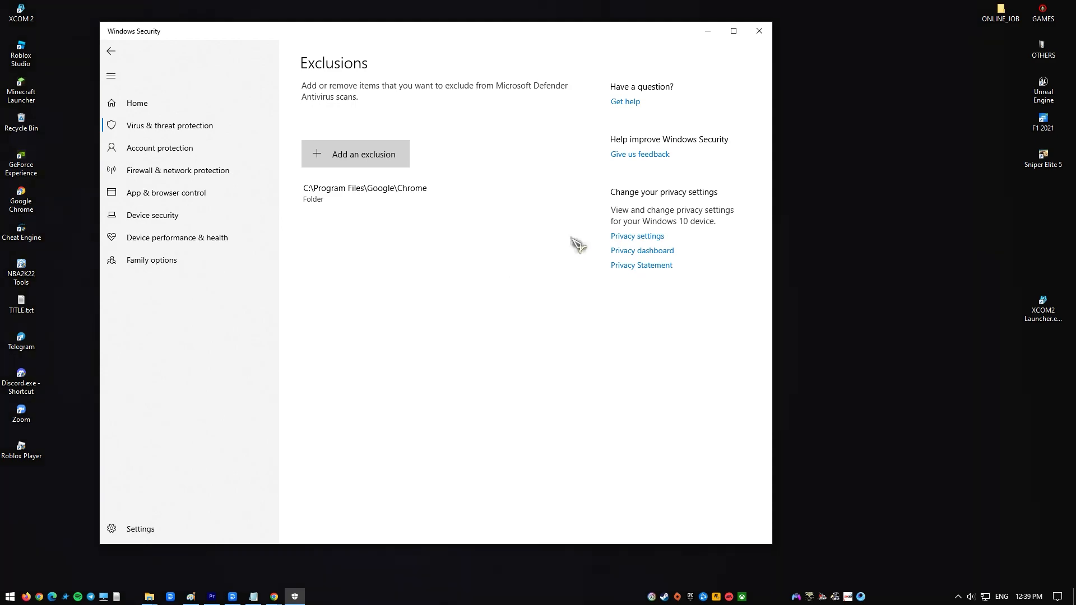